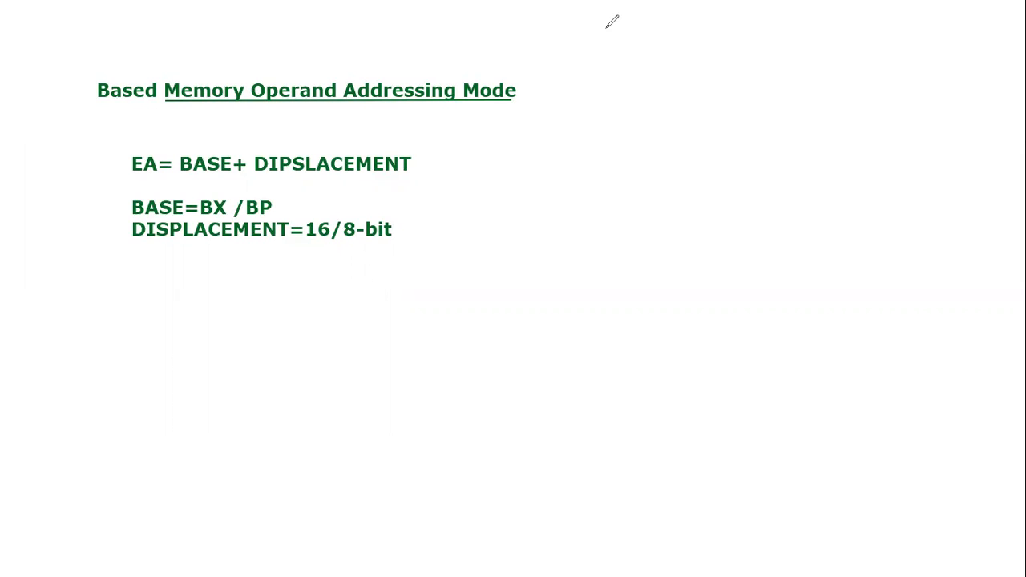
mouse_move(141, 105)
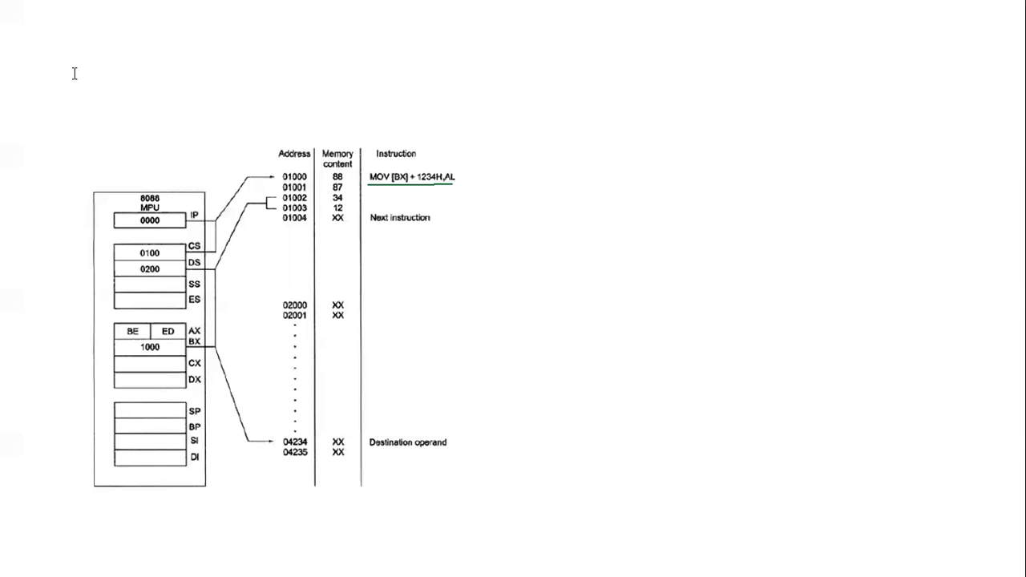
Enter the heading MOV [BX]+1234H,AL at the top left of the slide
text(MOV [BX)
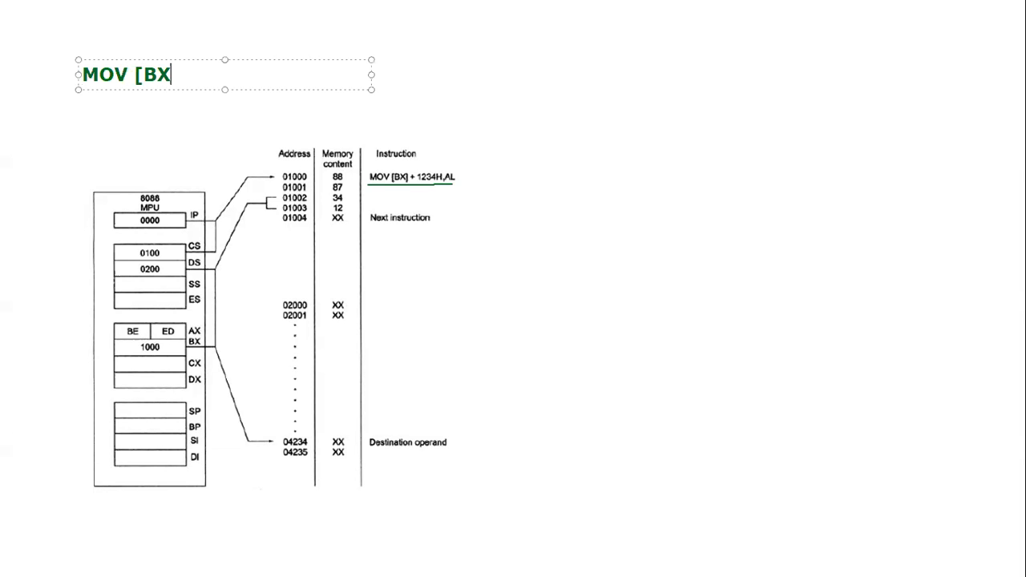
text(])
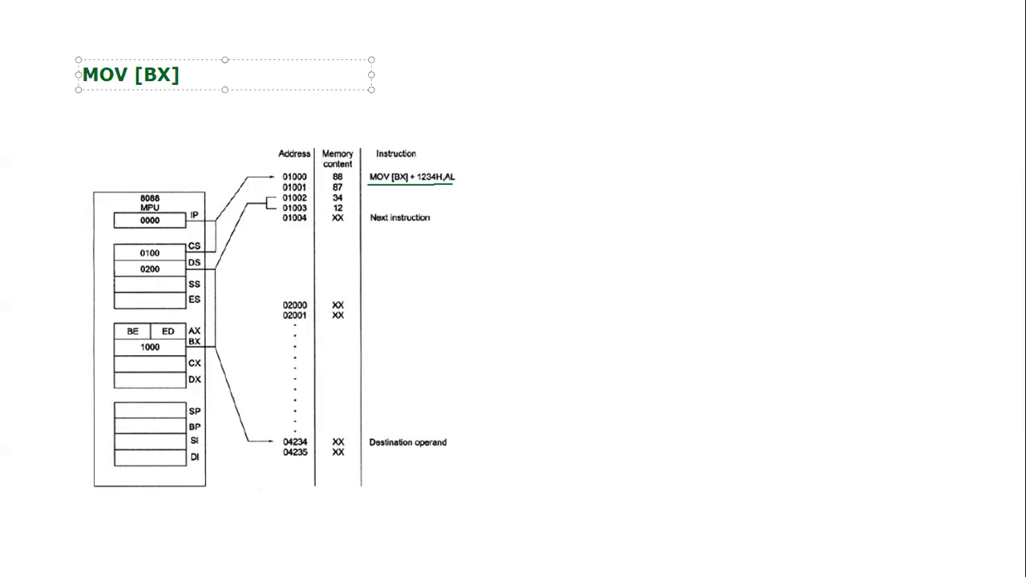
text(+)
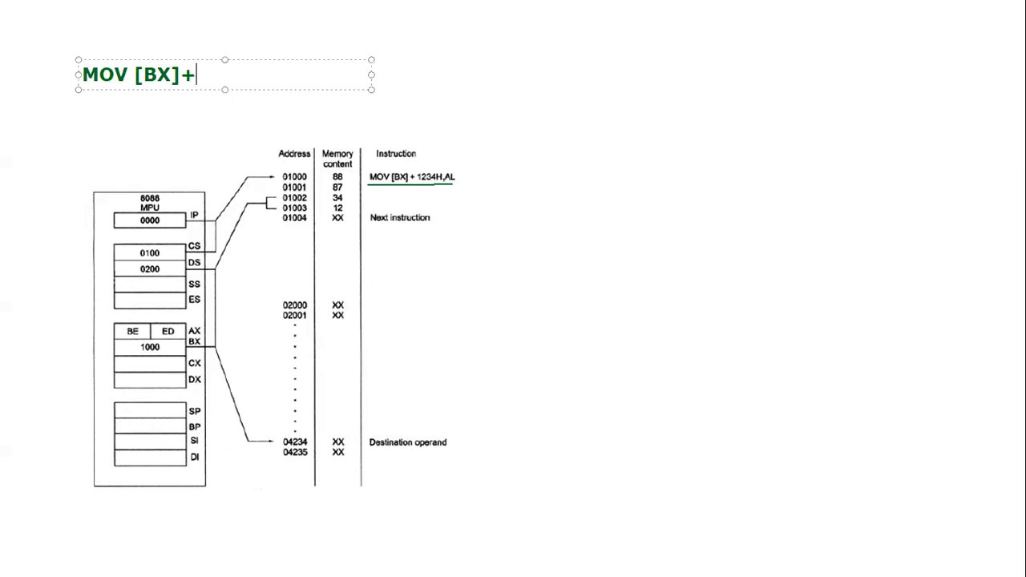
text(1234)
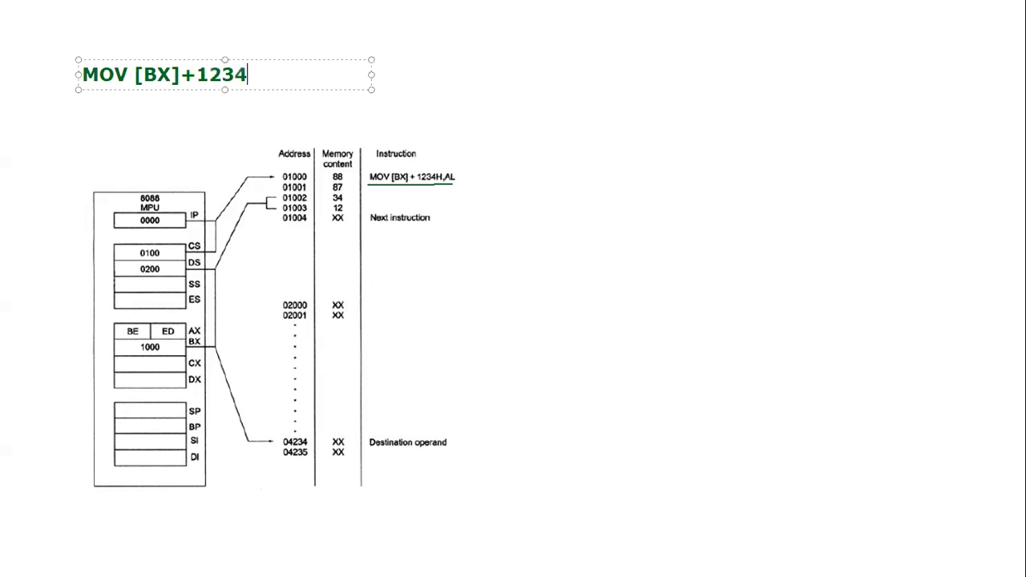
text(H)
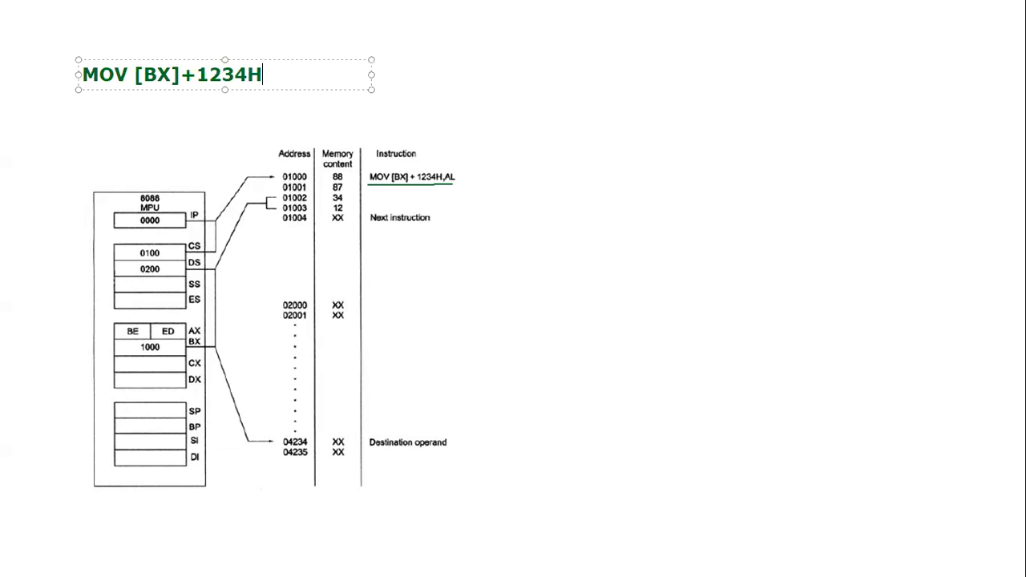
text(=)
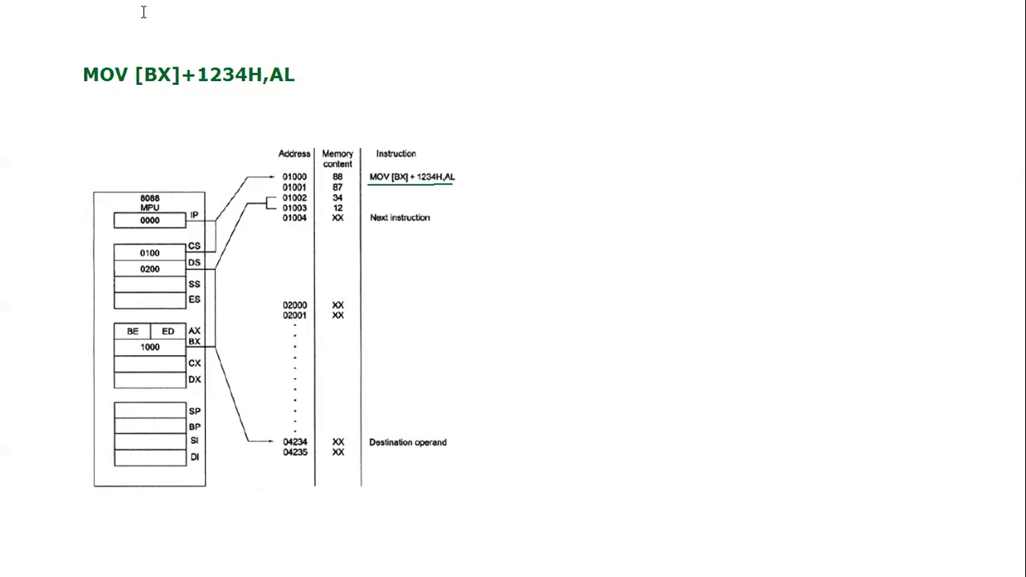
Begin a second text box below the heading with 'SB' for the segment base note
text(SB)
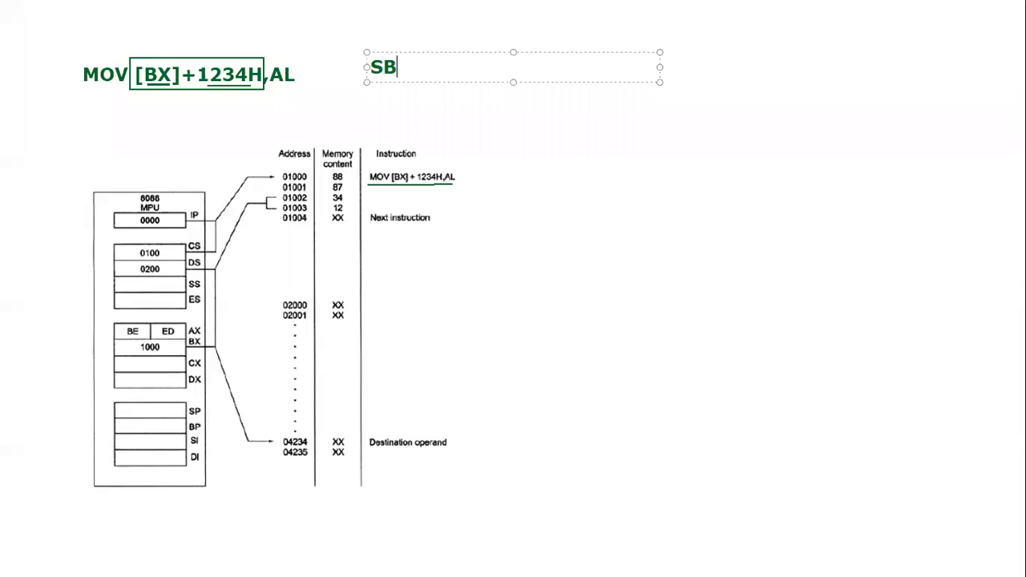
Complete the segment base note to read SBA=DS=0200
text(A=DS)
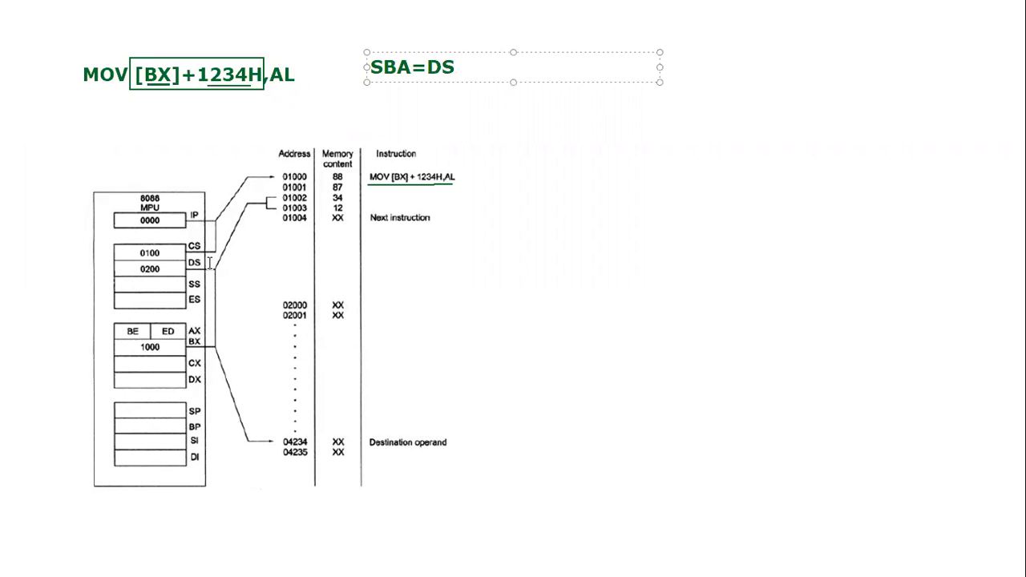
text(=0200)
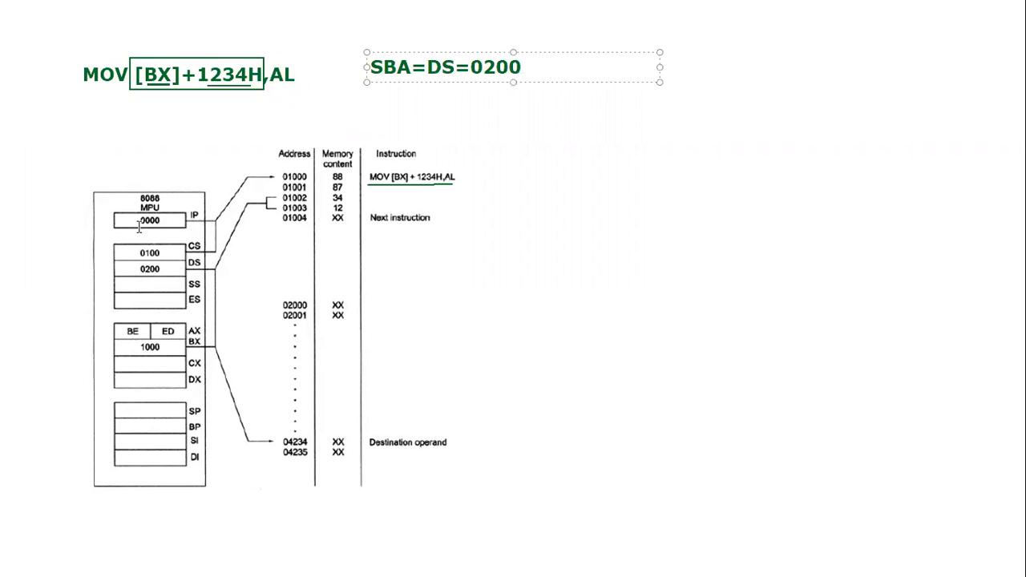
click(519, 68)
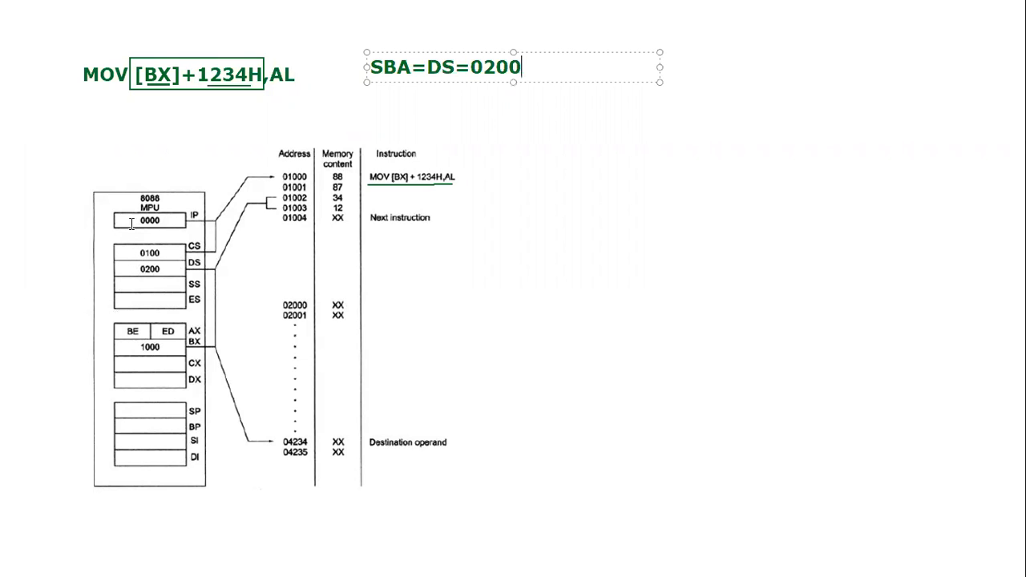
mouse_move(105, 250)
text(EA=)
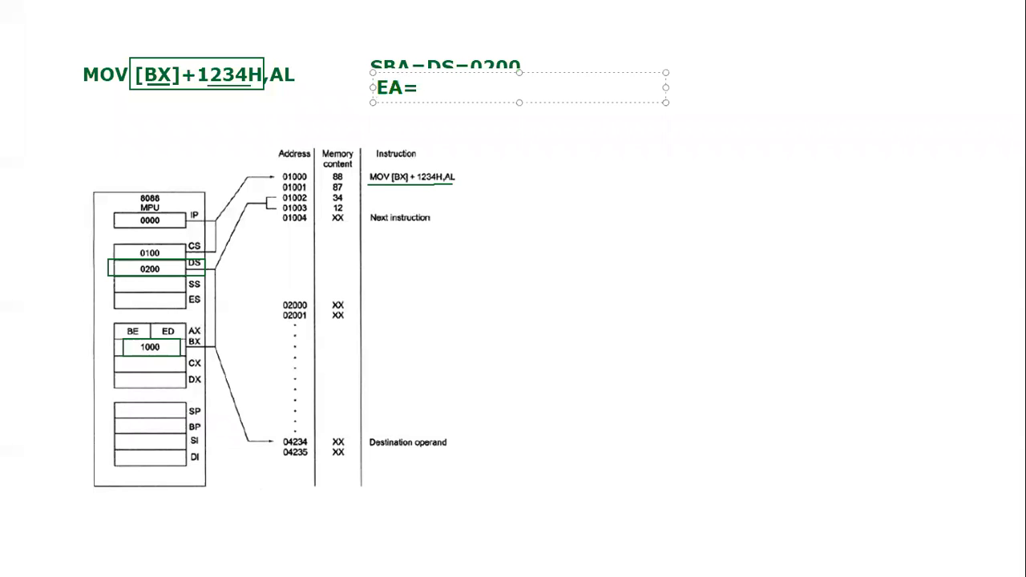
Write the effective address working EA=BX+1234H=1000+1234H=2234H below SBA
text(BX+123)
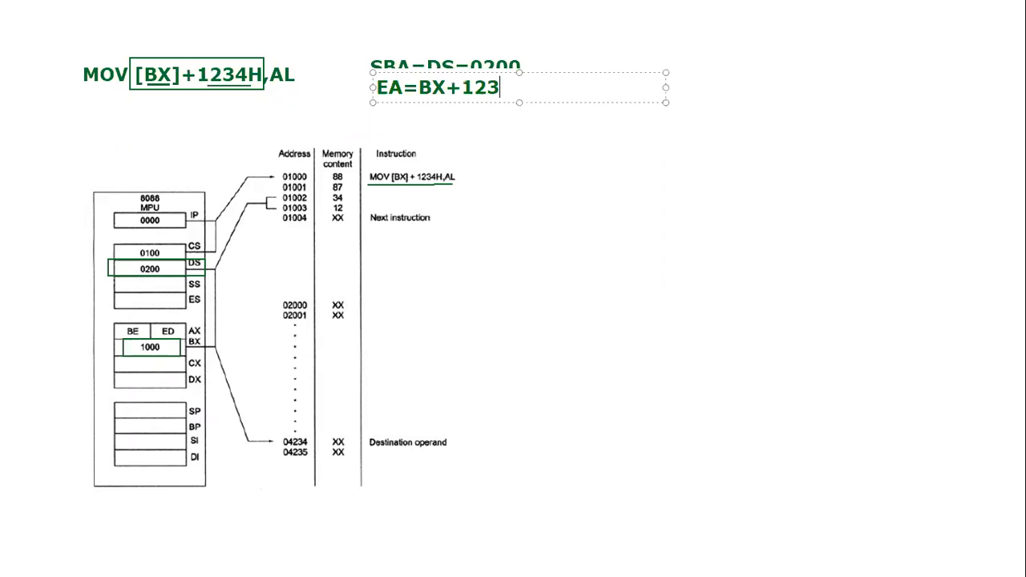
text(4H=)
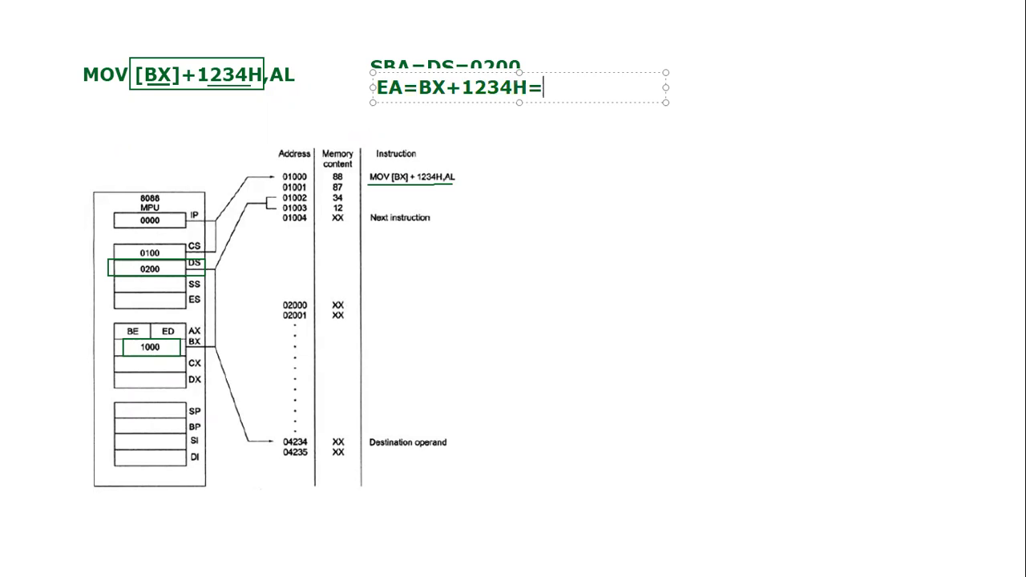
text(1000+1234)
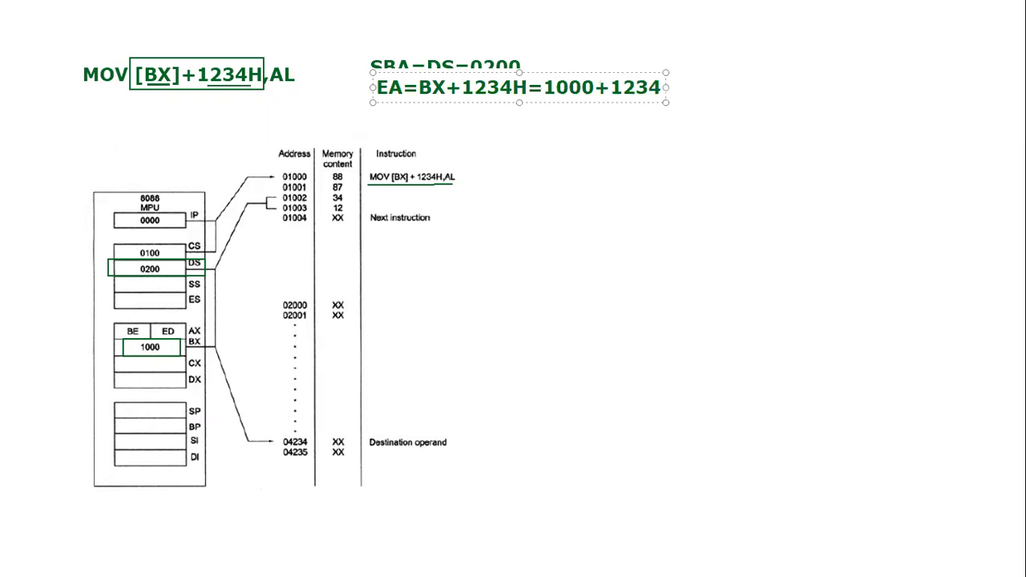
text(1234H=2234H)
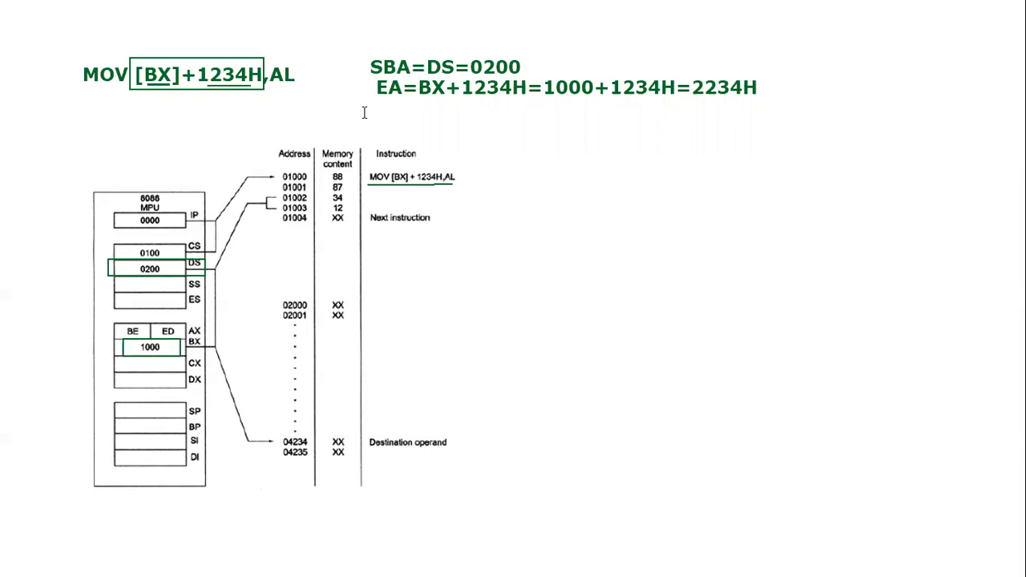
Begin the physical address line with PA=0200:223
text(PA=0200:223)
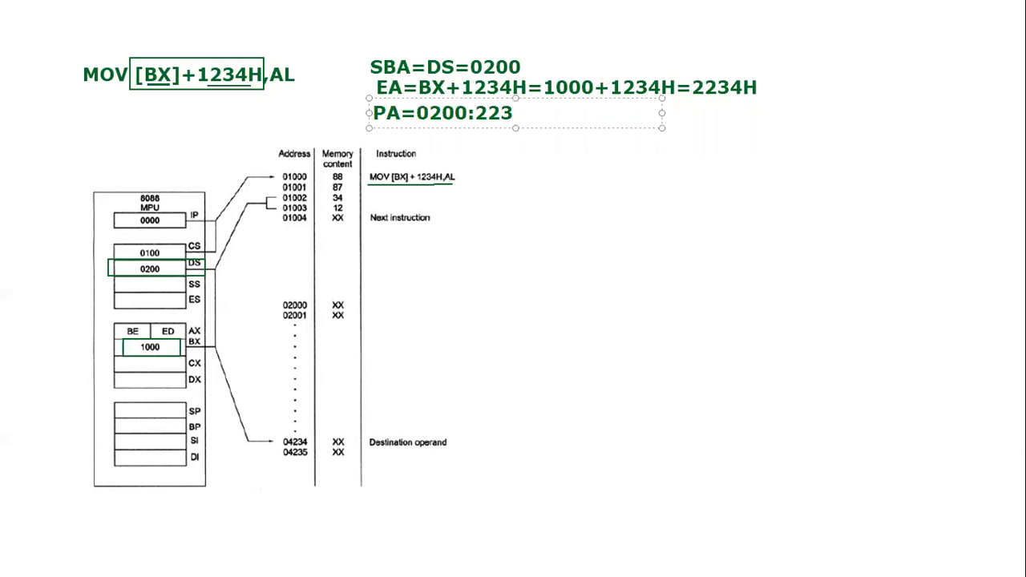
Finish PA=0200:2234H and write the working line 0200*10+2234 over the memory table
text(H)
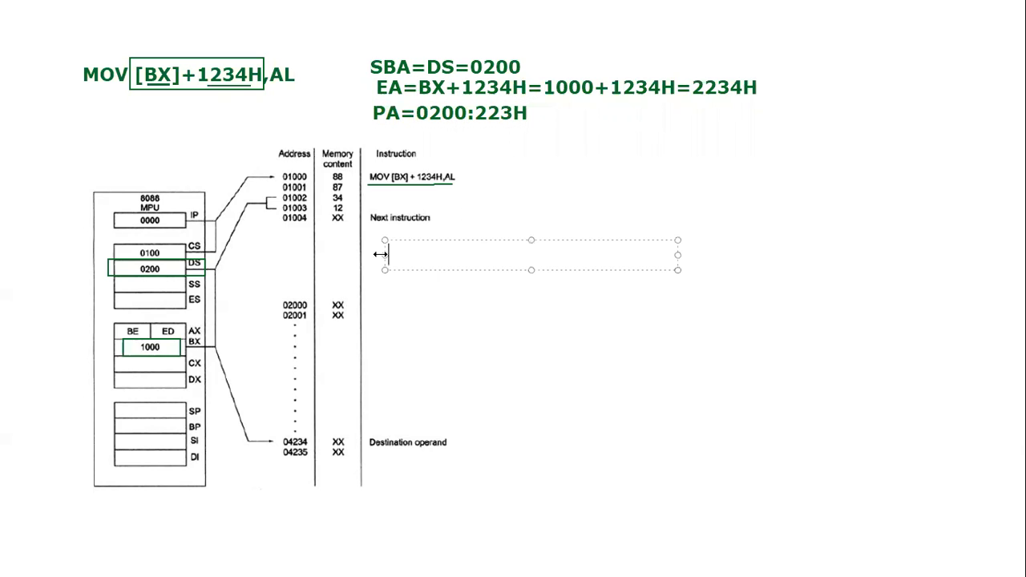
text(0200)
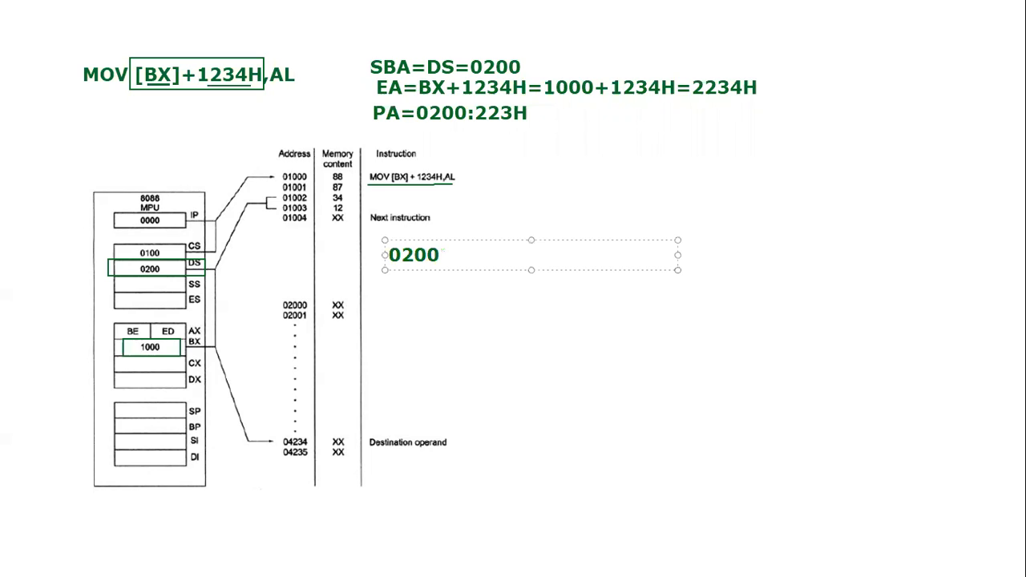
text(*10+22)
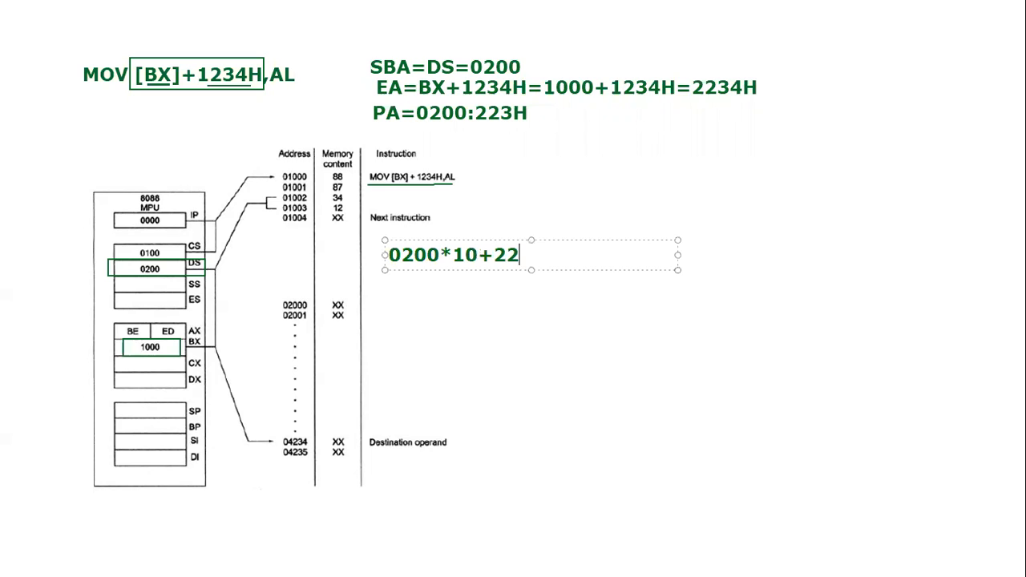
text(34)
click(451, 112)
text(4)
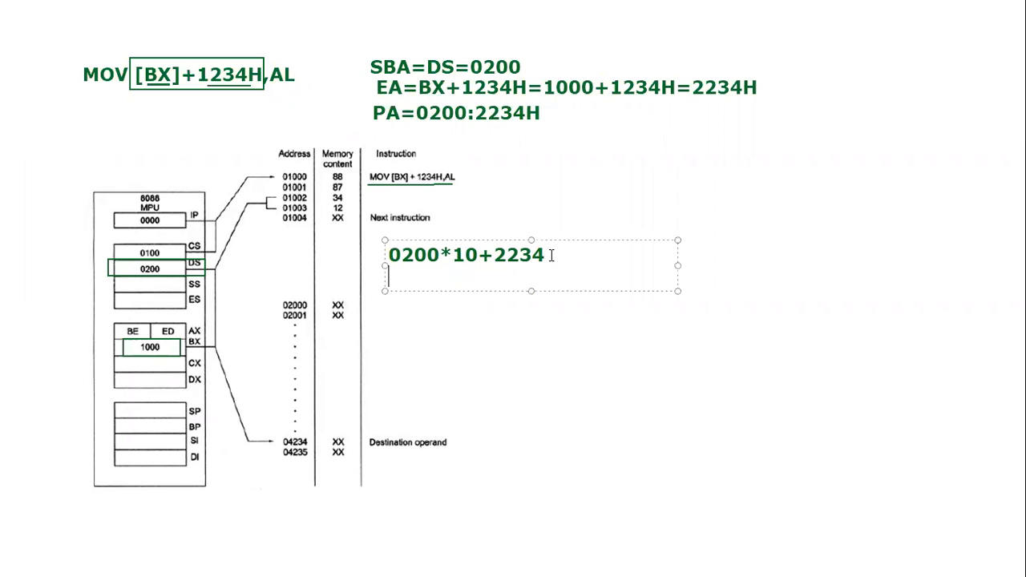
Add the line 02000+2234 and the boxed result PA=04234
text(02000)
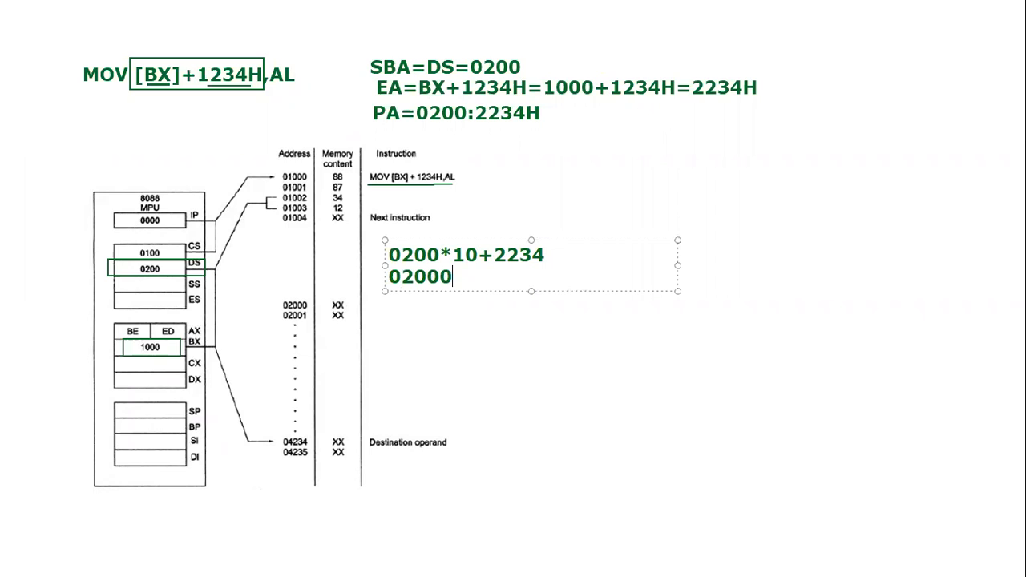
text(+2234)
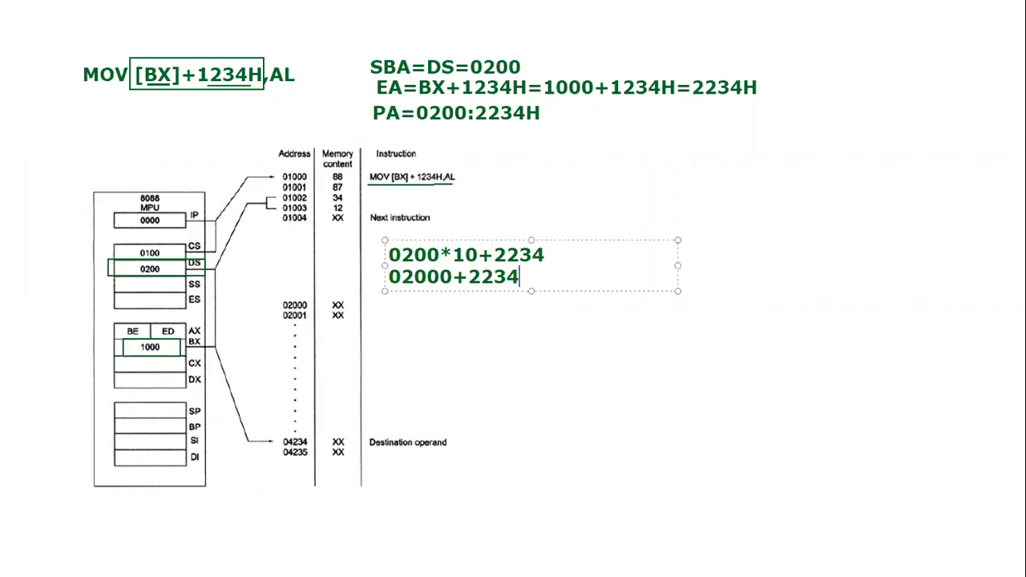
text(4)
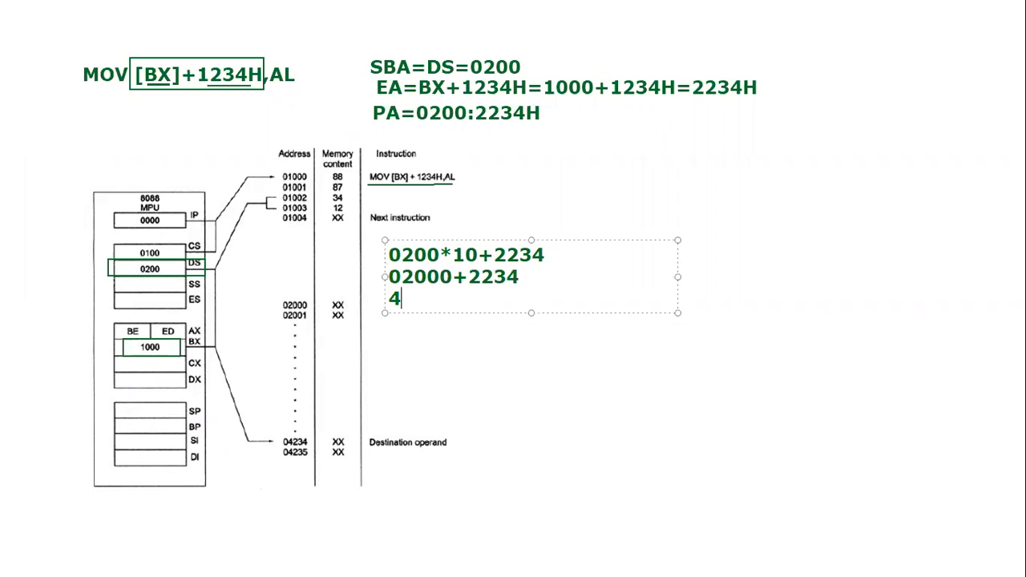
text(3)
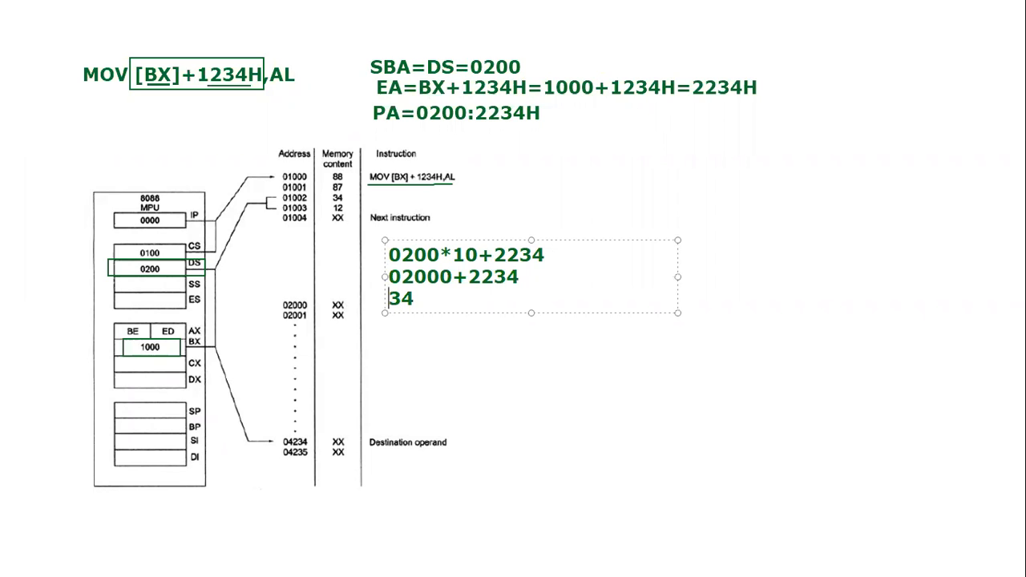
text(4234)
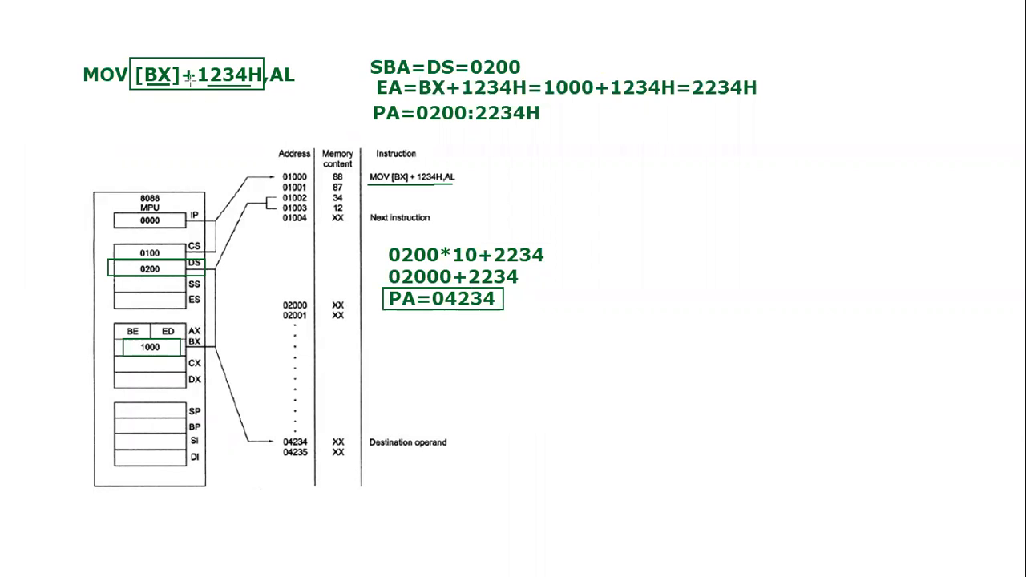
mouse_move(157, 324)
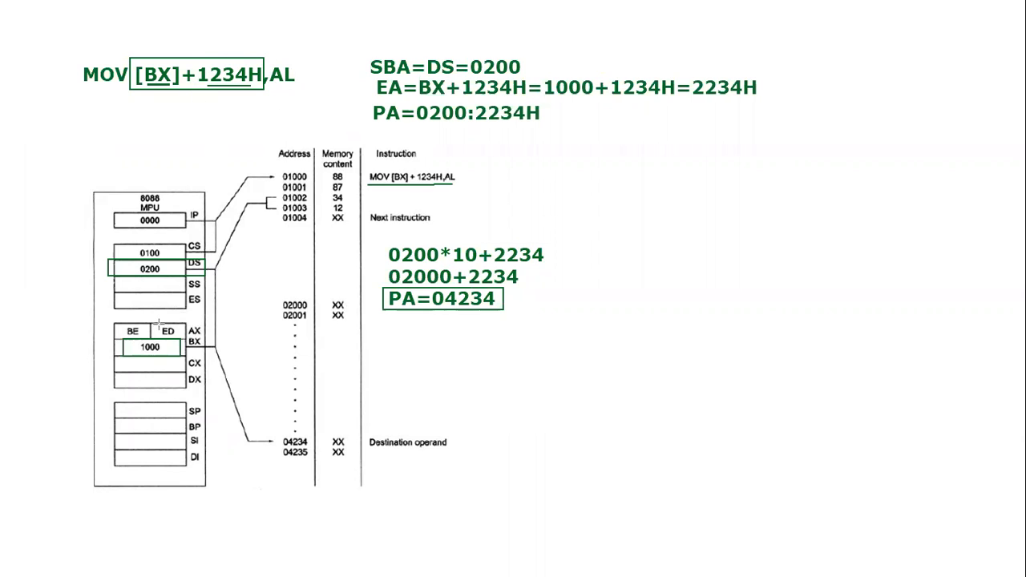
mouse_move(115, 317)
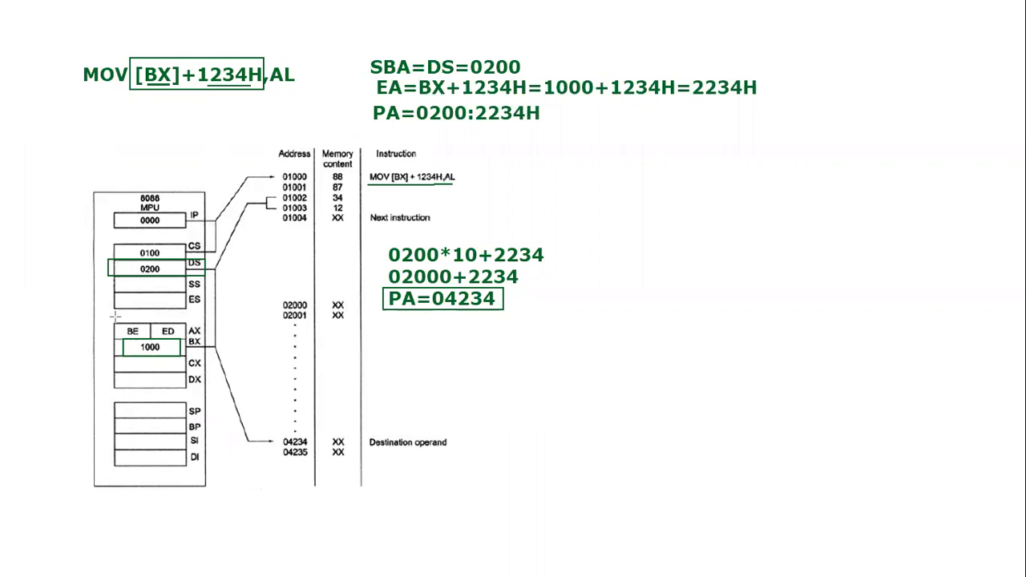